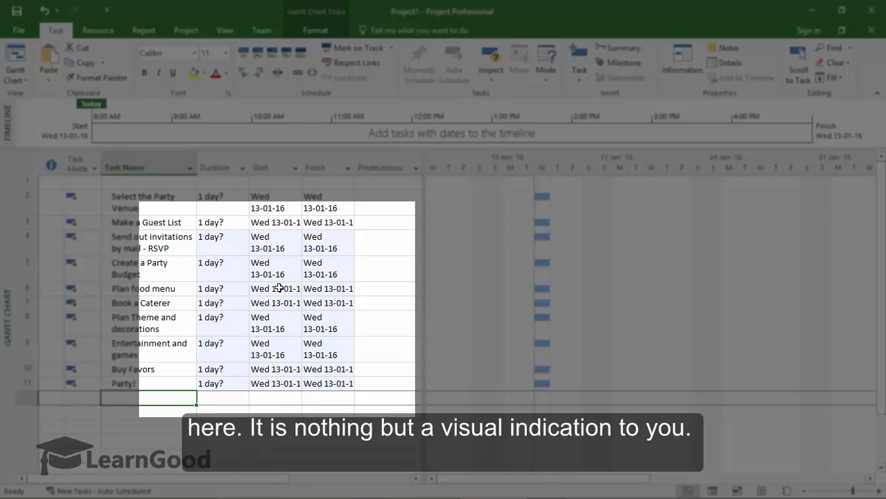
Open the File Backstage Info page showing the project's start date, calendar and priority.
click(275, 288)
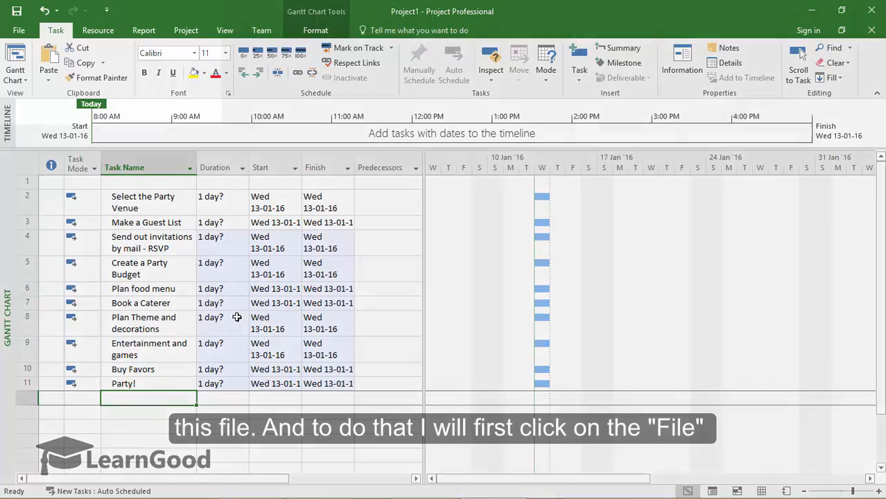
click(19, 30)
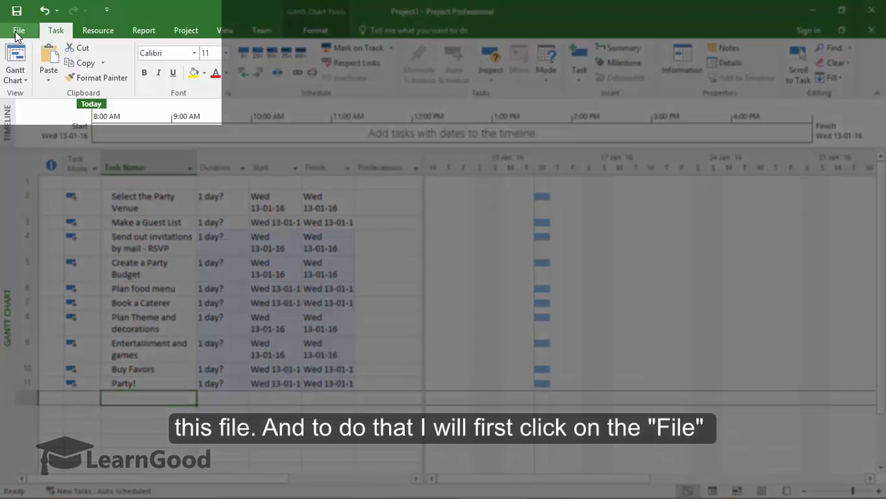
click(19, 29)
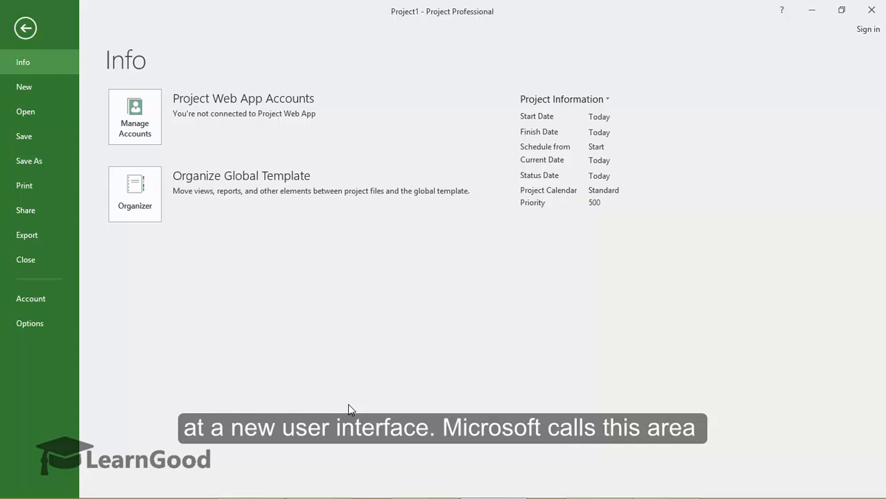
mouse_move(345, 392)
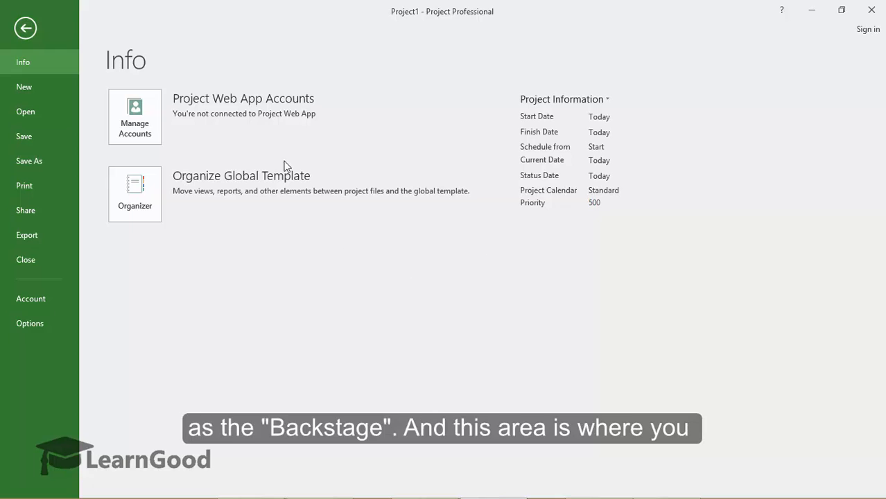
mouse_move(308, 87)
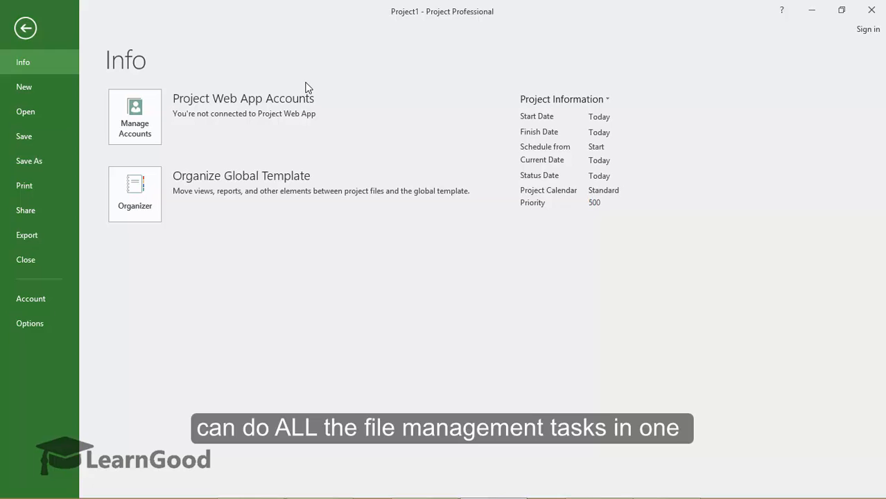
mouse_move(208, 82)
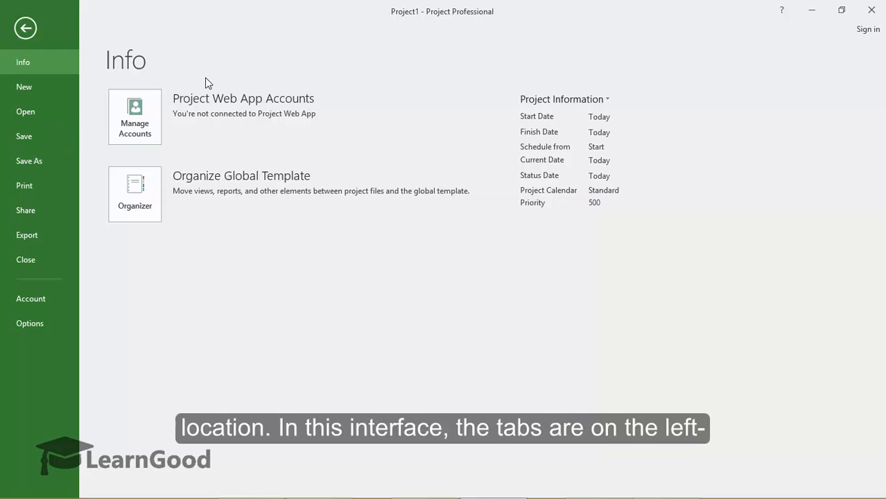
mouse_move(26, 122)
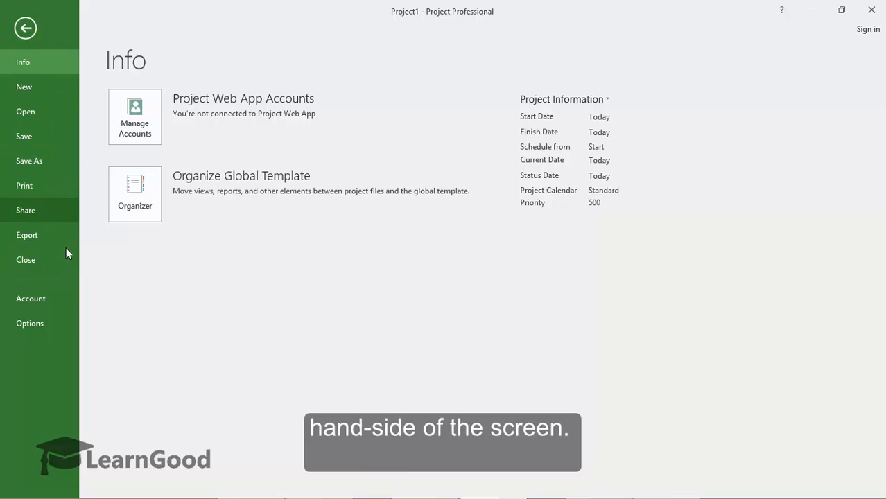
mouse_move(92, 154)
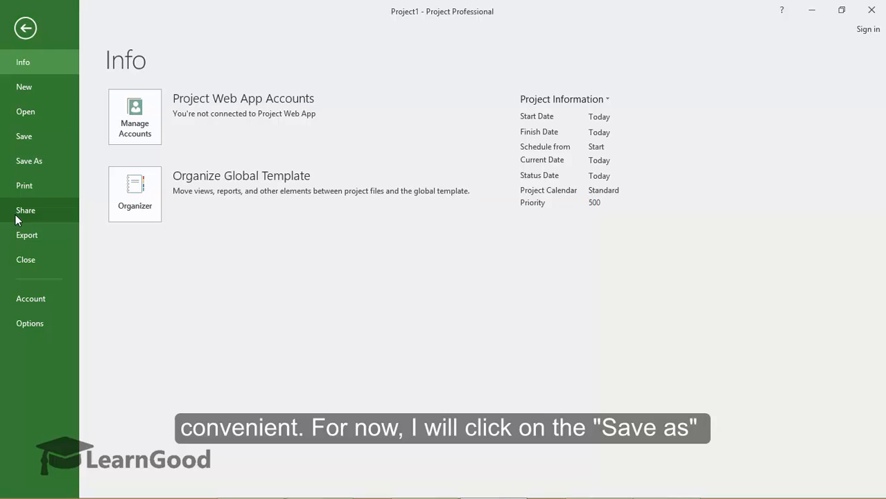
Open the Save As page to save the project under a new name.
click(29, 161)
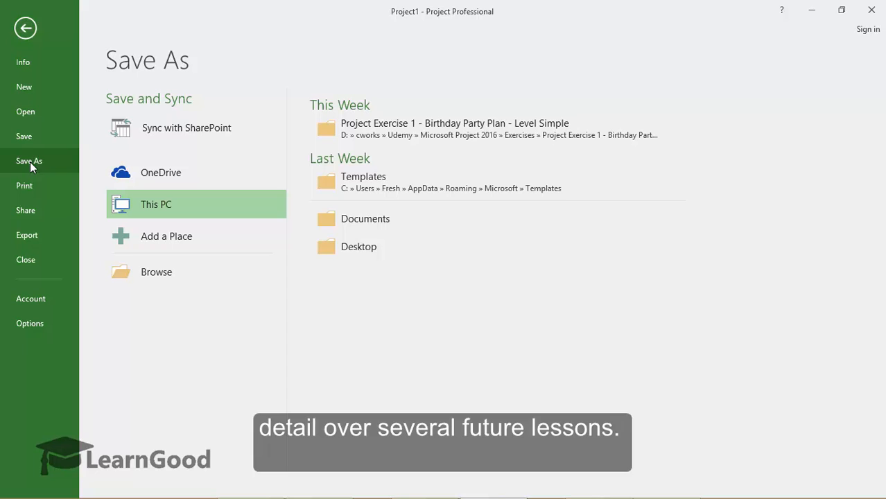
mouse_move(387, 162)
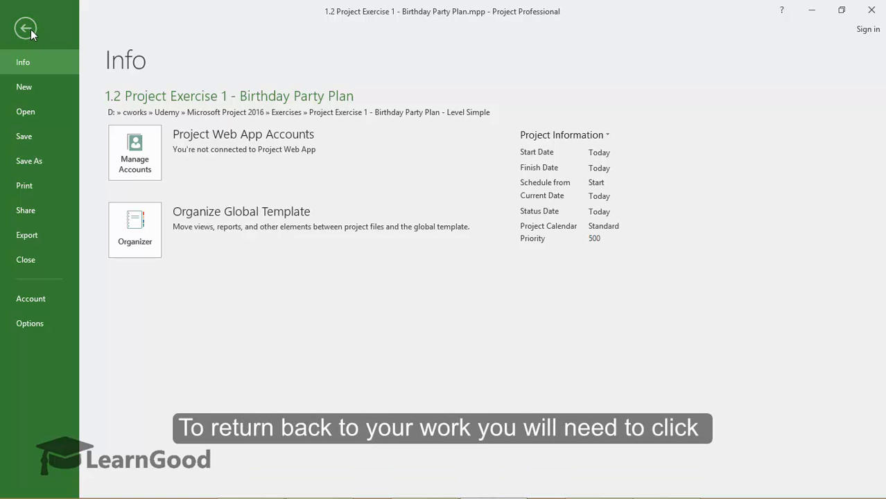
Leave the Backstage and go back to the Gantt Chart task list.
click(26, 27)
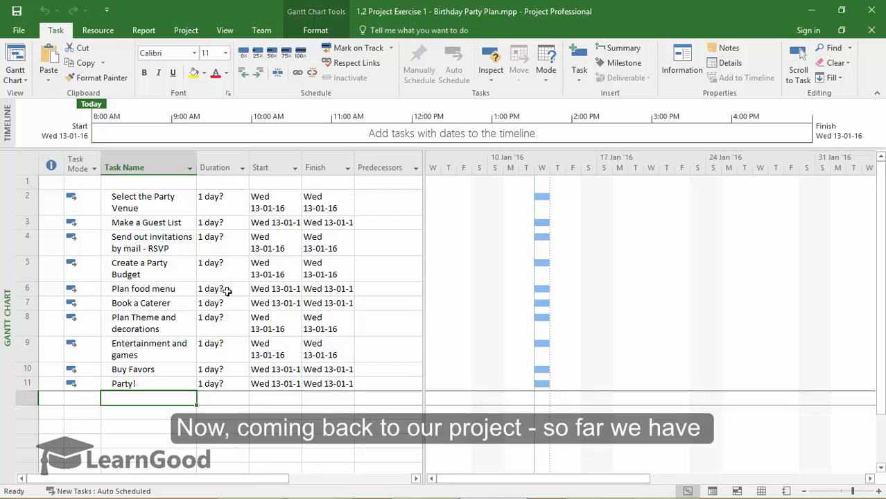
mouse_move(214, 337)
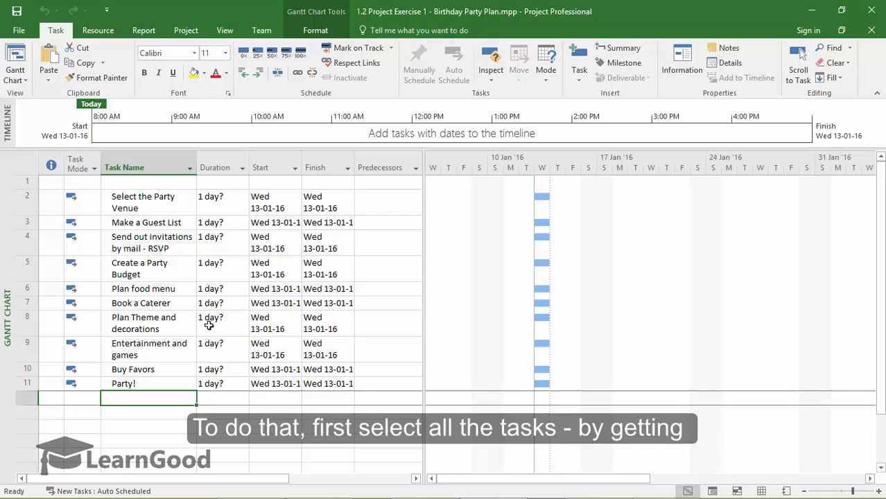
Select the party task rows and link them into one sequential chain.
click(27, 201)
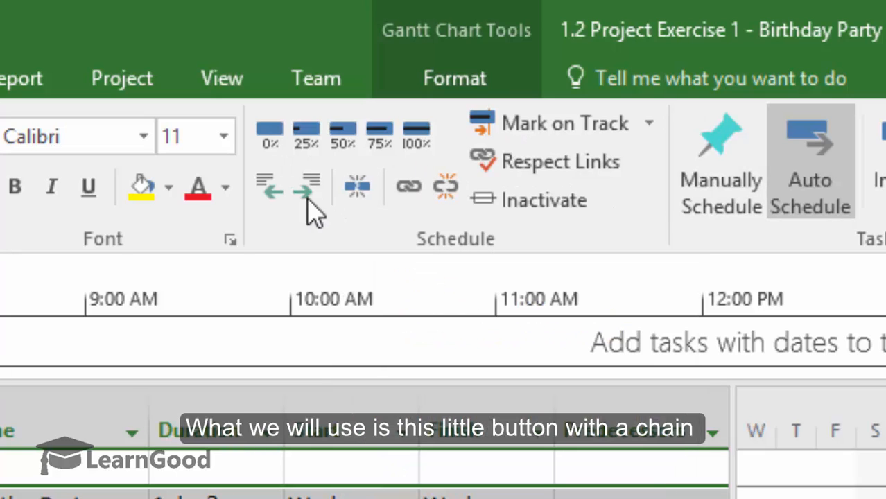
mouse_move(408, 186)
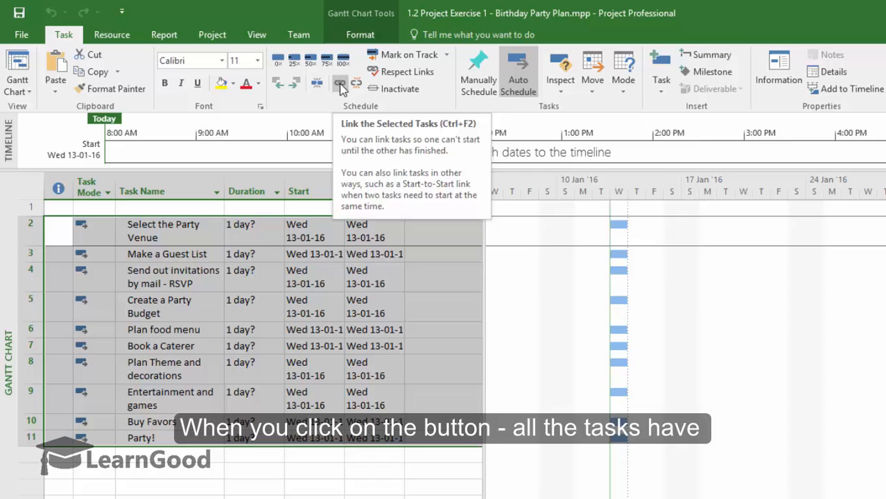
click(340, 84)
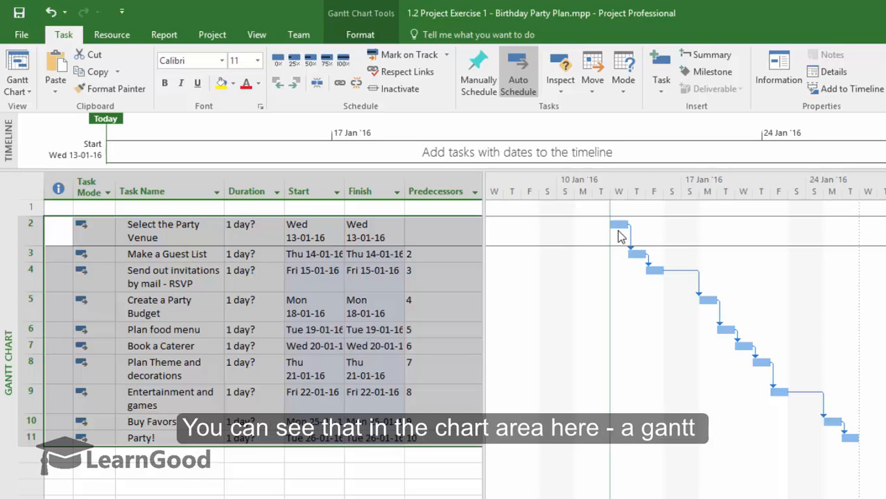
mouse_move(761, 364)
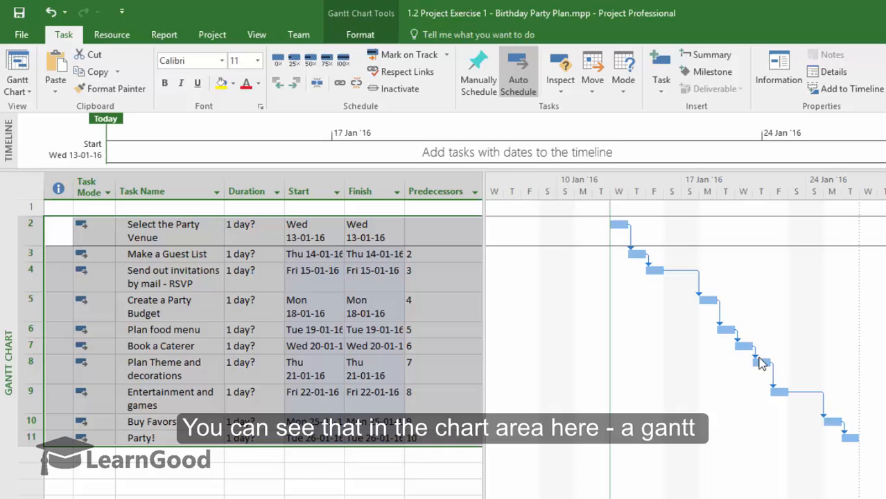
mouse_move(821, 411)
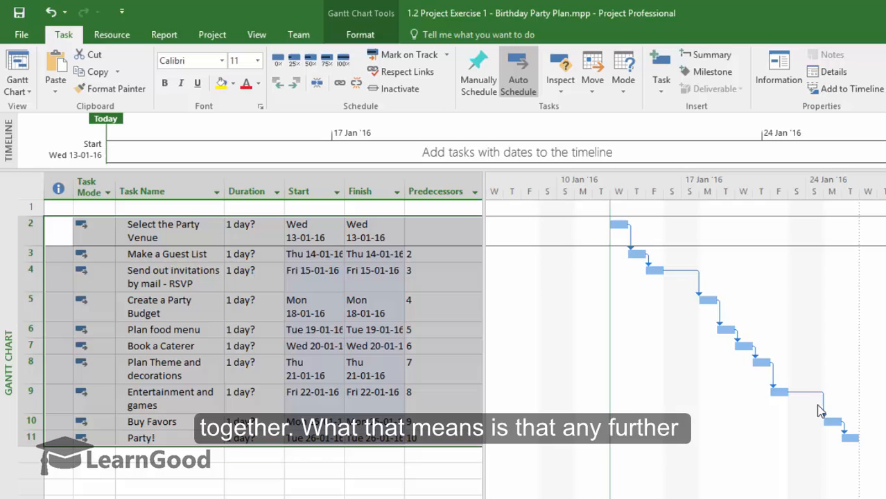
mouse_move(302, 387)
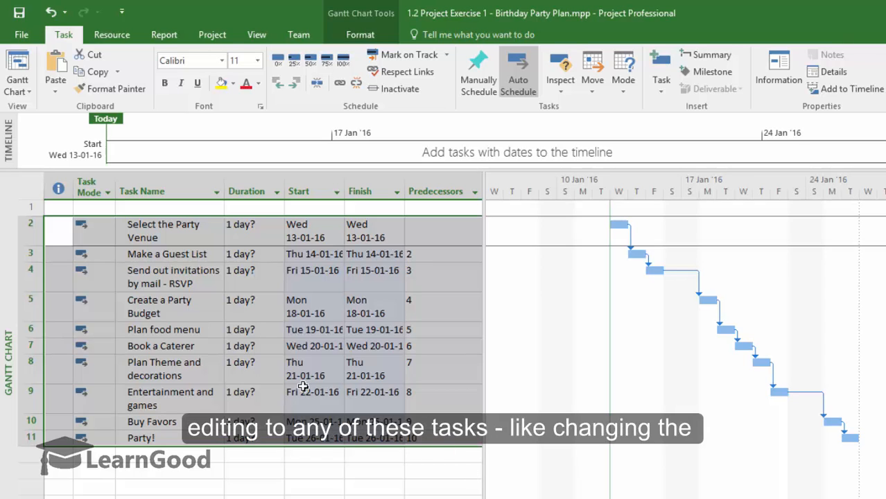
mouse_move(174, 277)
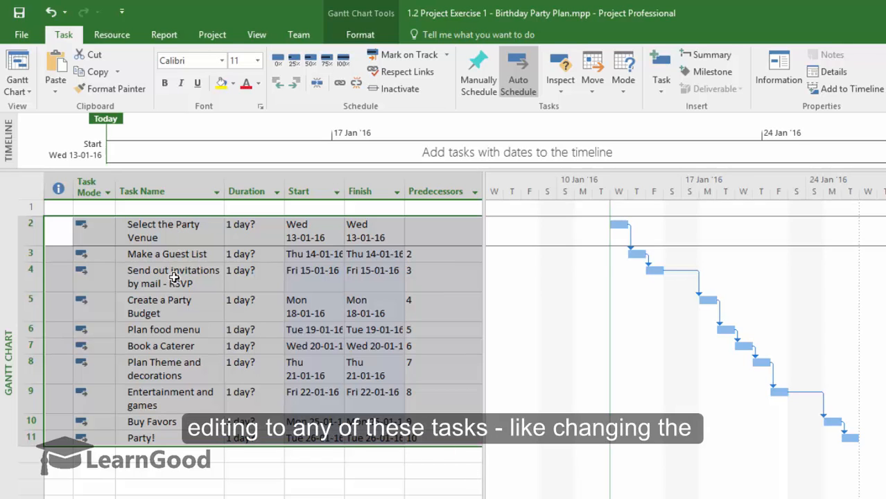
Deselect the linked task rows, leaving the schedule running 13 Jan to 26 Jan.
click(173, 277)
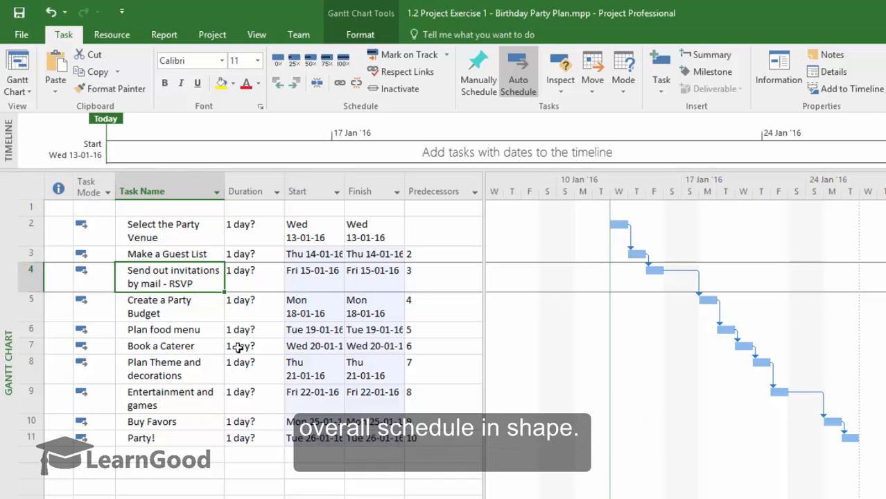
mouse_move(658, 334)
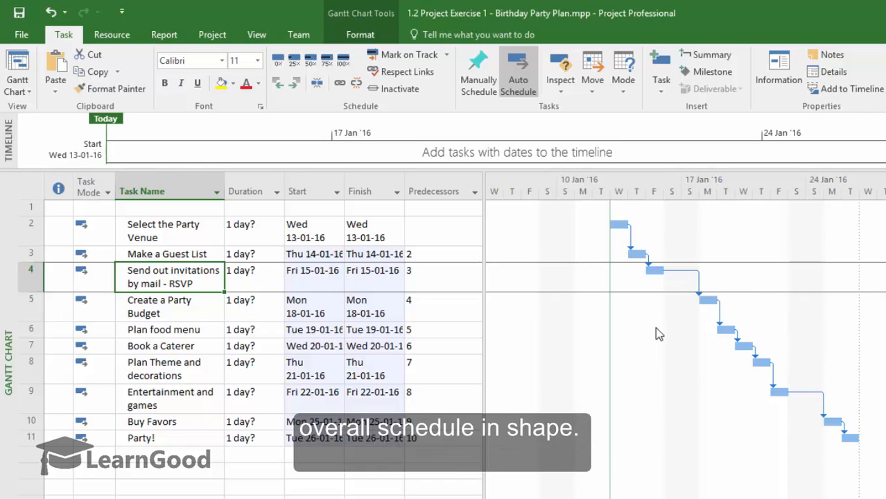
Enter 5 into the Select the Party Venue duration cell.
click(249, 230)
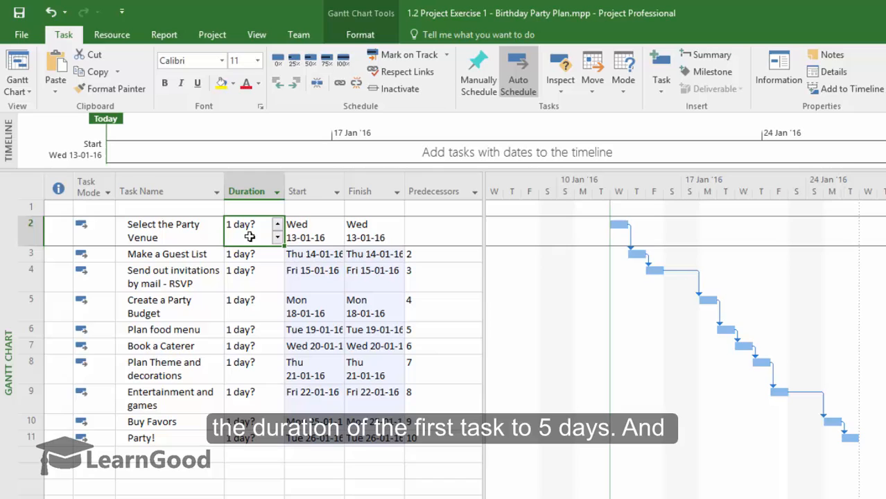
text(5)
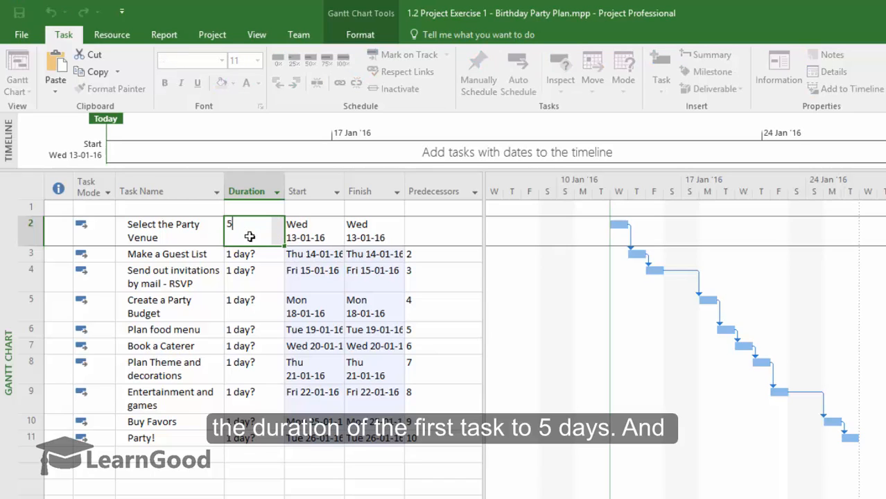